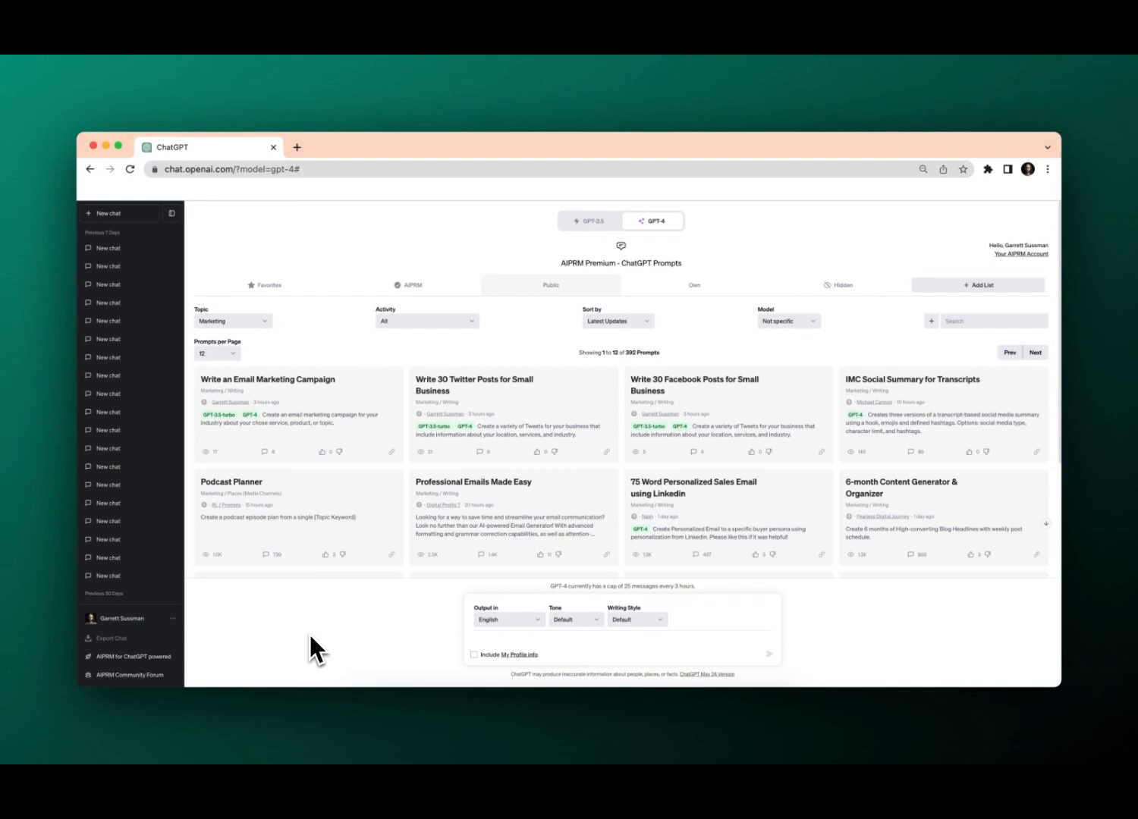
mouse_move(349, 409)
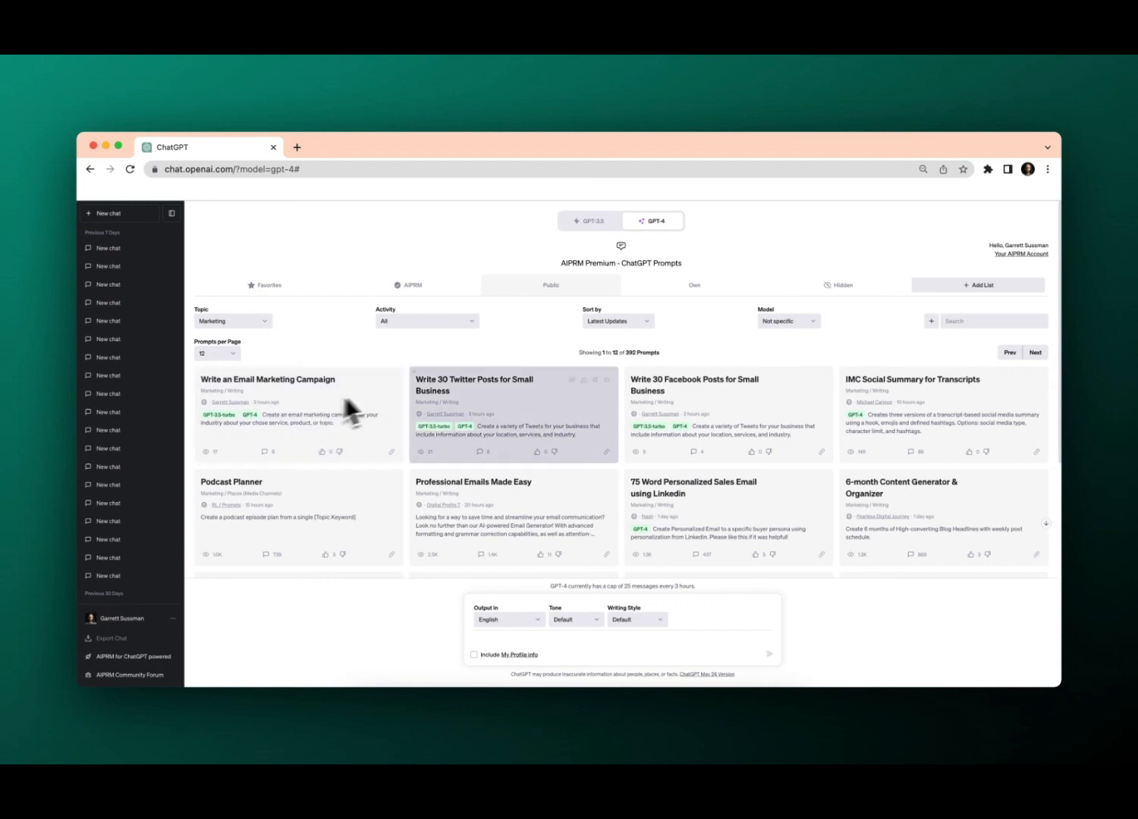
mouse_move(357, 417)
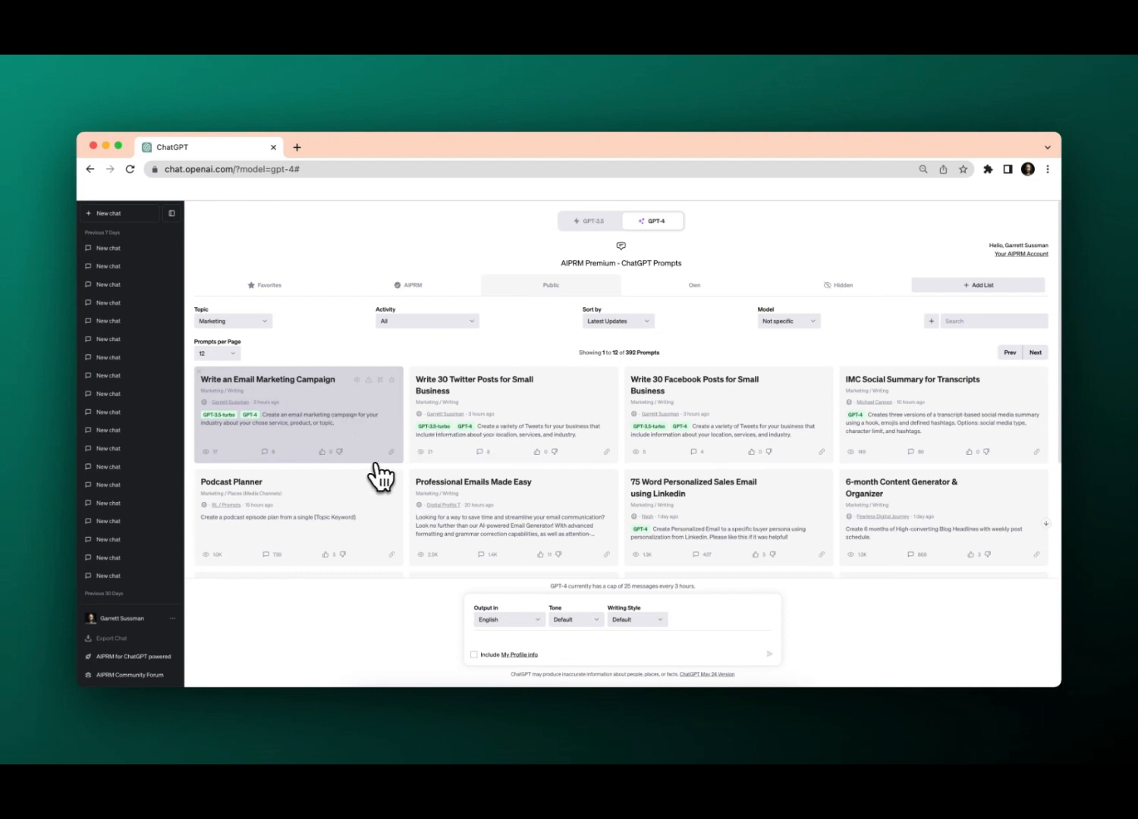
mouse_move(401, 468)
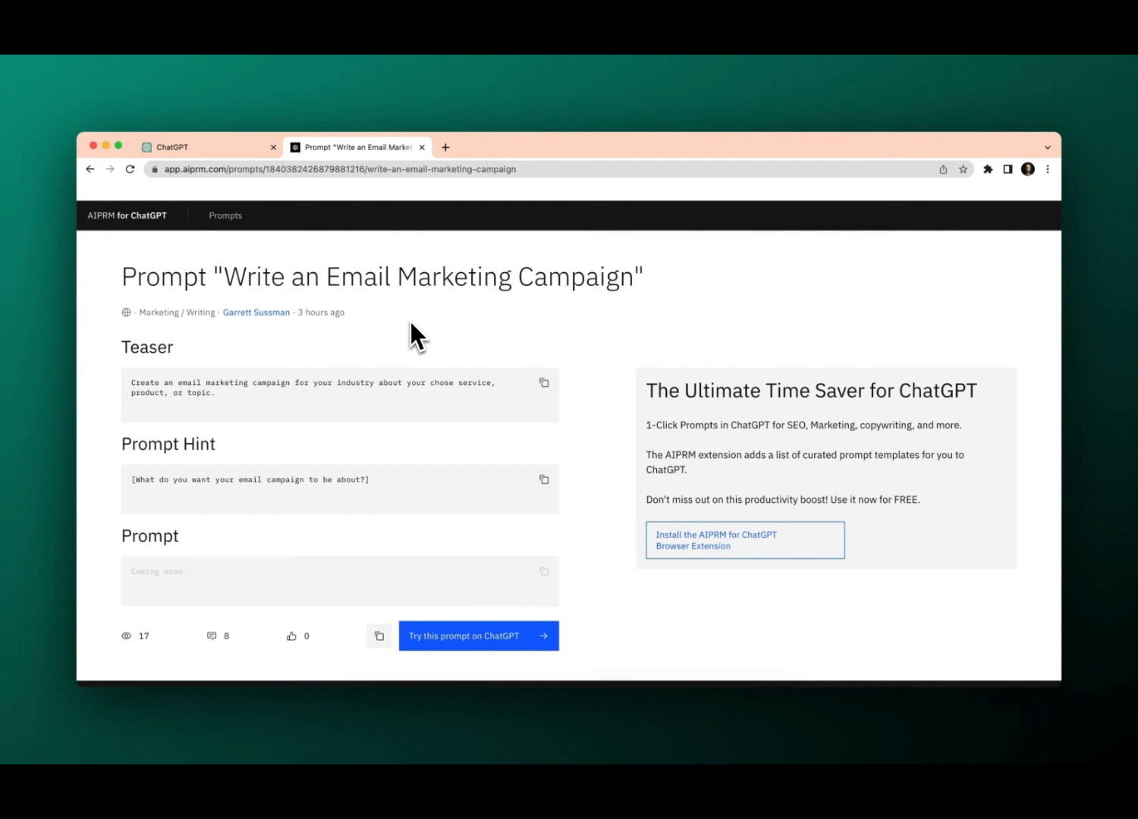
mouse_move(413, 448)
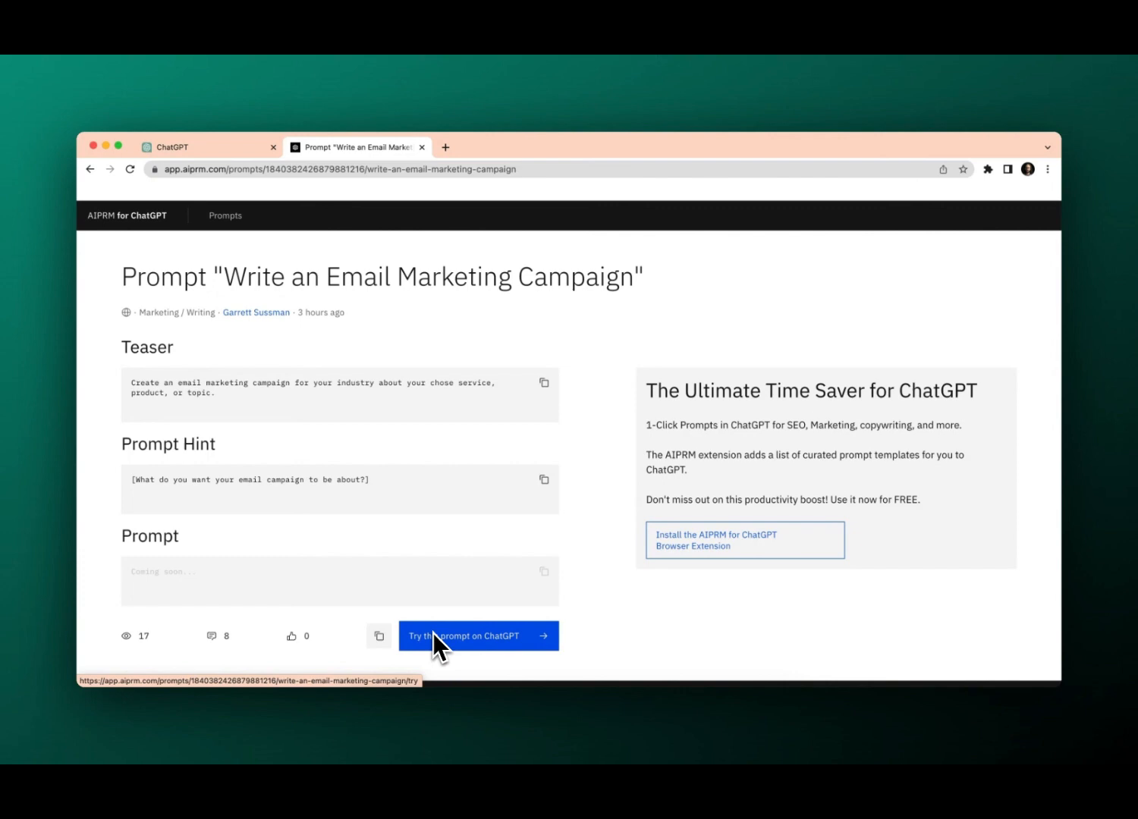
Load the 'Write an Email Marketing Campaign' prompt in ChatGPT with its email count, business name, industry and length form.
click(461, 636)
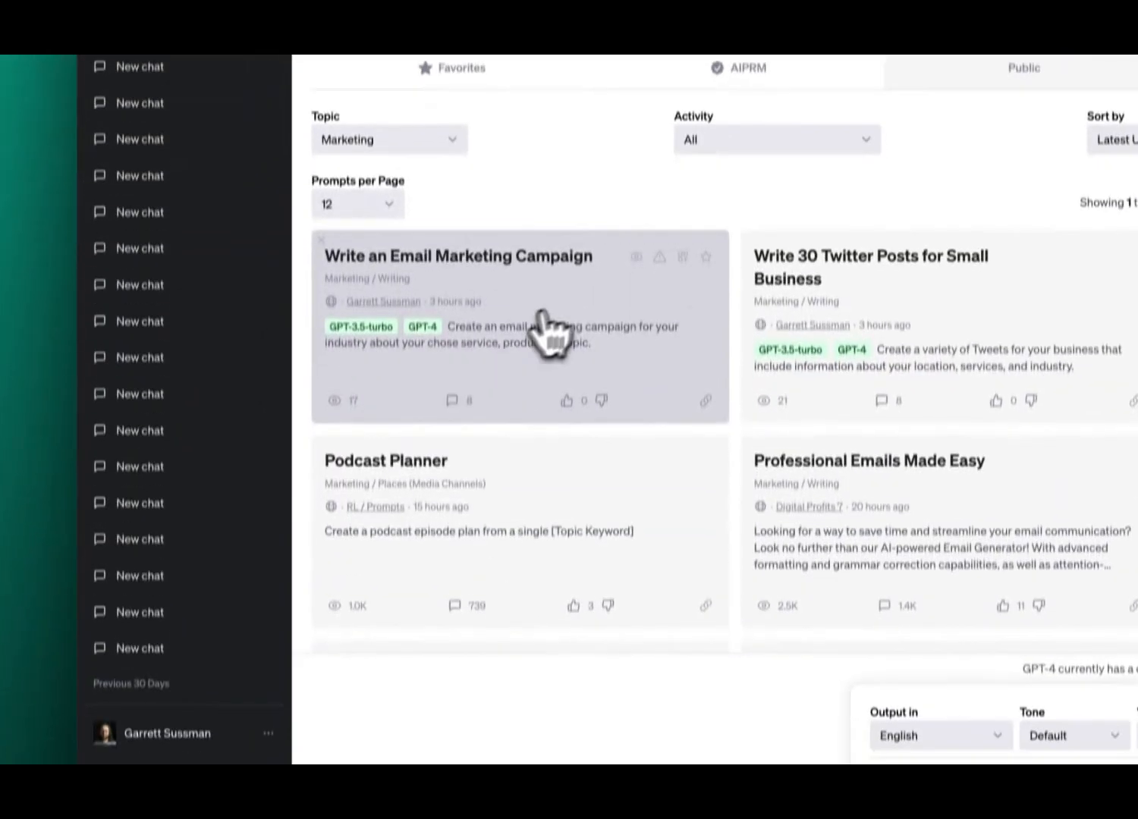
click(458, 255)
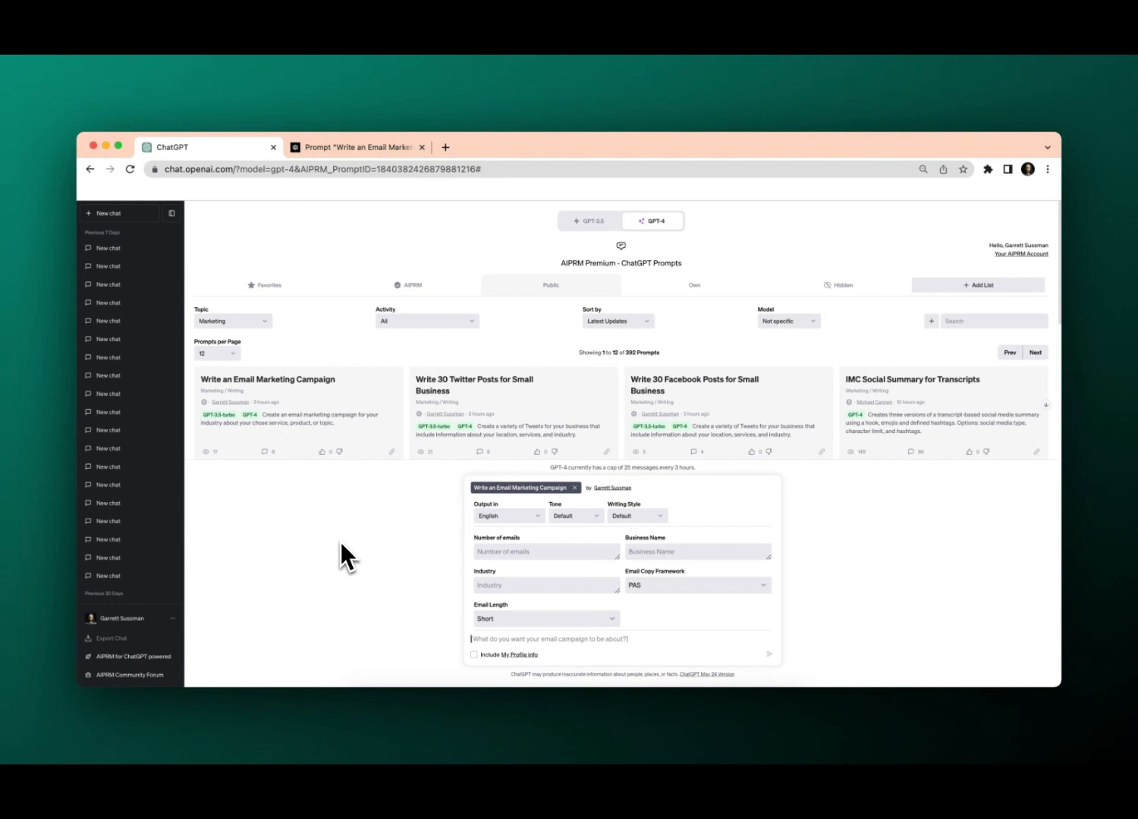
mouse_move(544, 699)
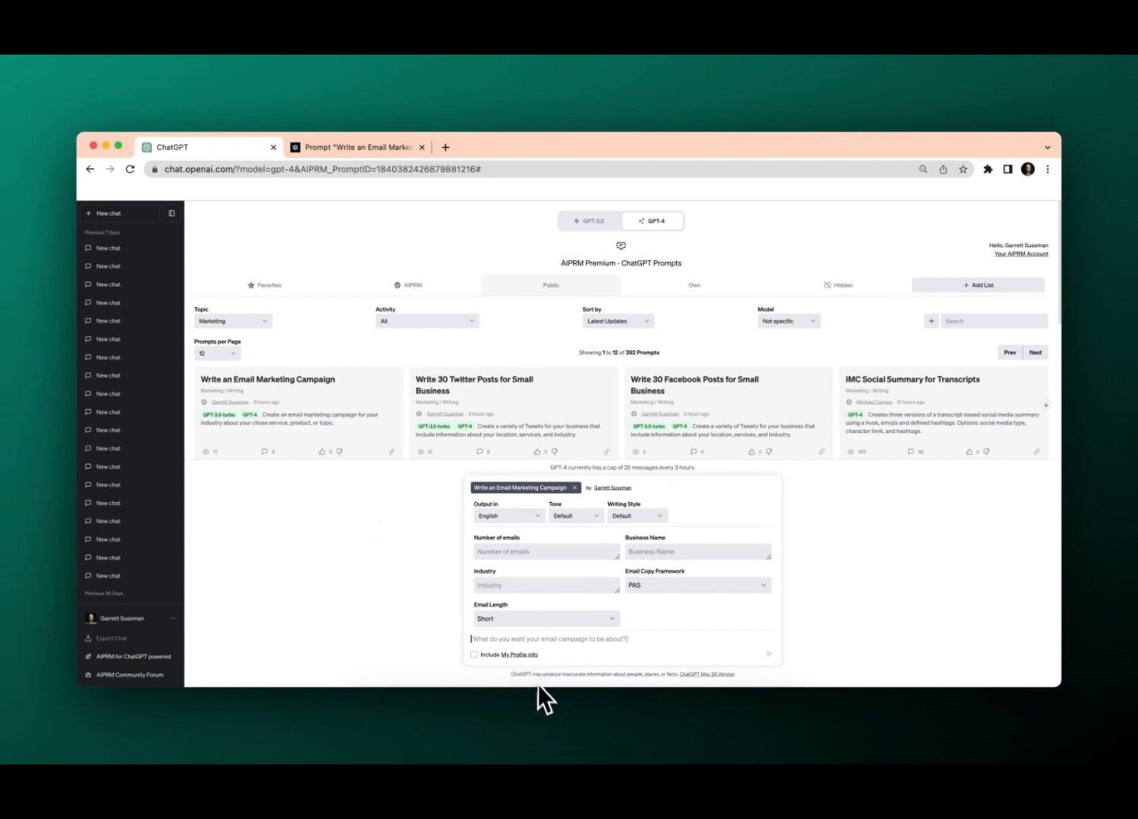